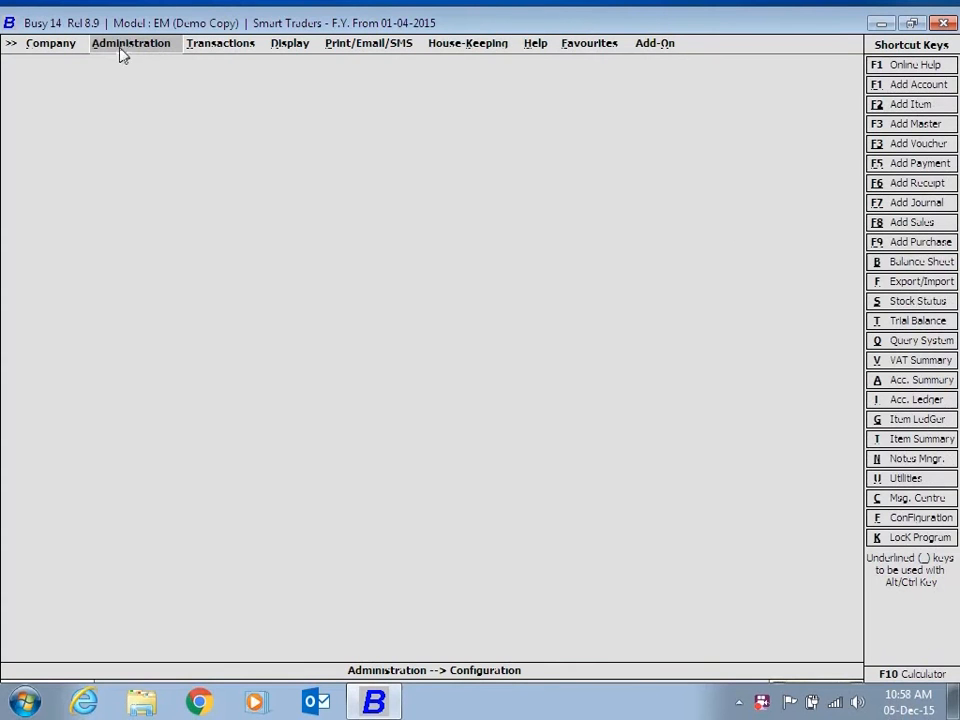
pyautogui.moveTo(138, 62)
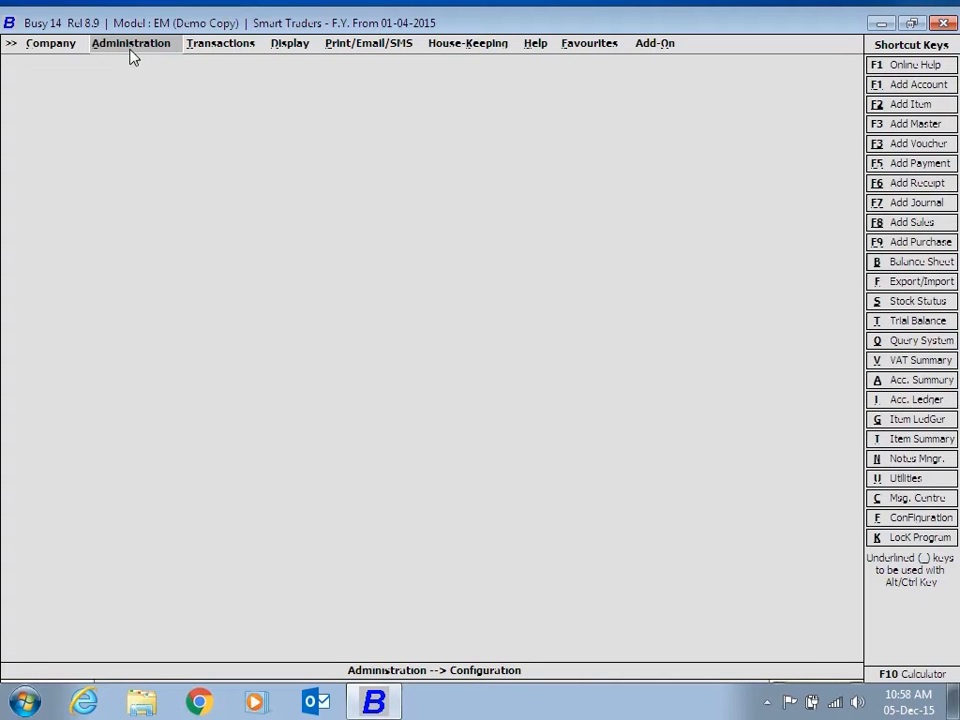
# Expand the Administration menu's Configuration branch to list Features / Options and other entries
pyautogui.click(130, 42)
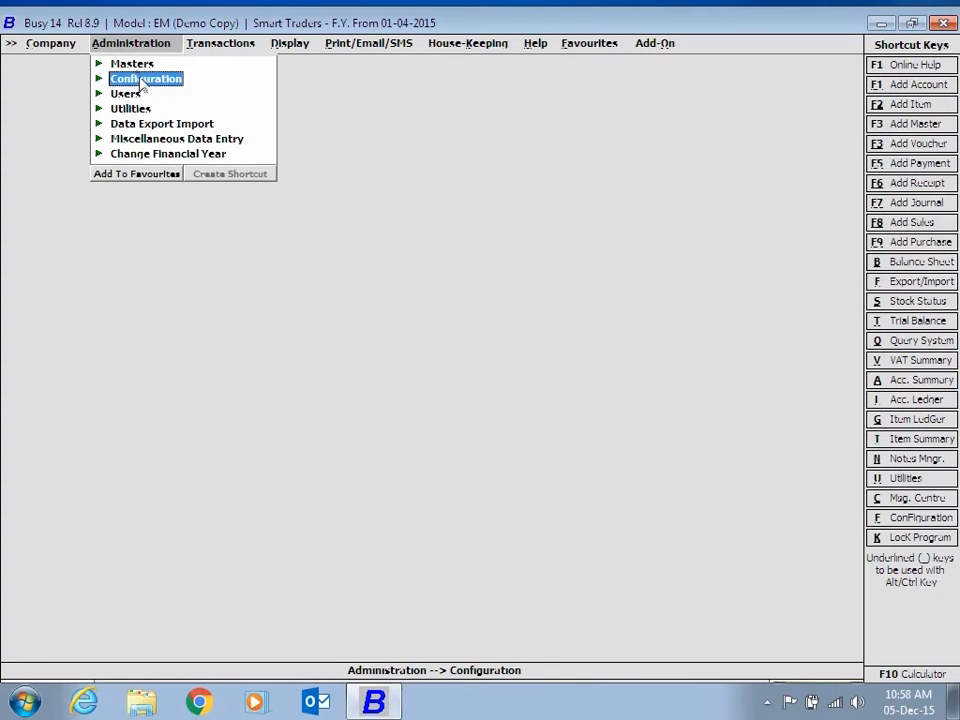
pyautogui.click(146, 78)
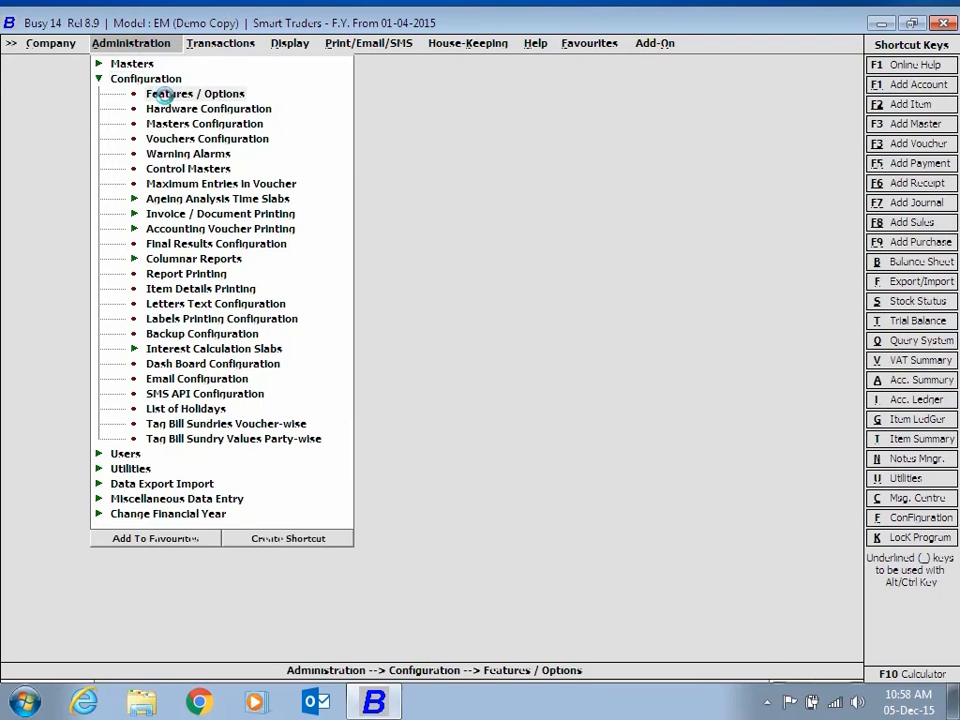
# Enable 'Post Dated Cheques in Payment/Receipt Vouchers' in the Accounts features and save
pyautogui.click(196, 94)
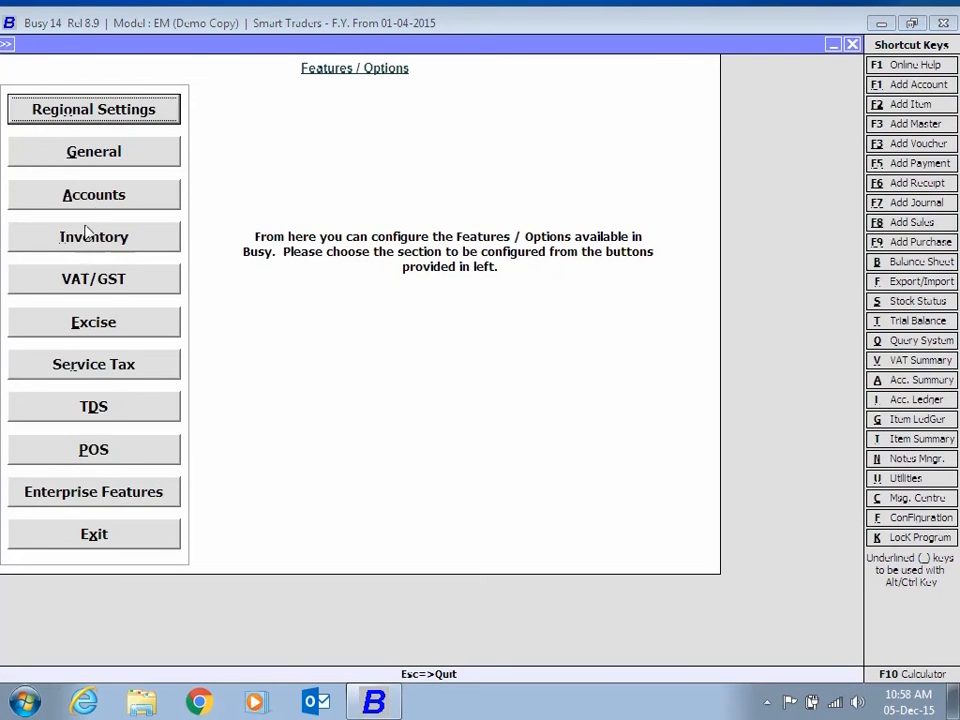
pyautogui.click(92, 194)
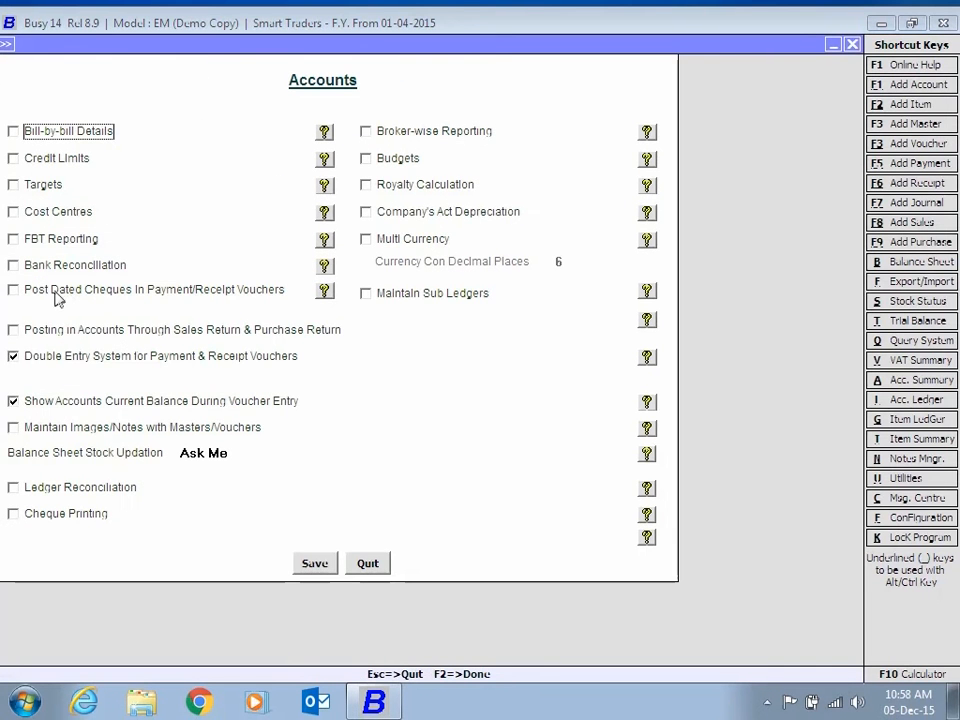
pyautogui.moveTo(44, 296)
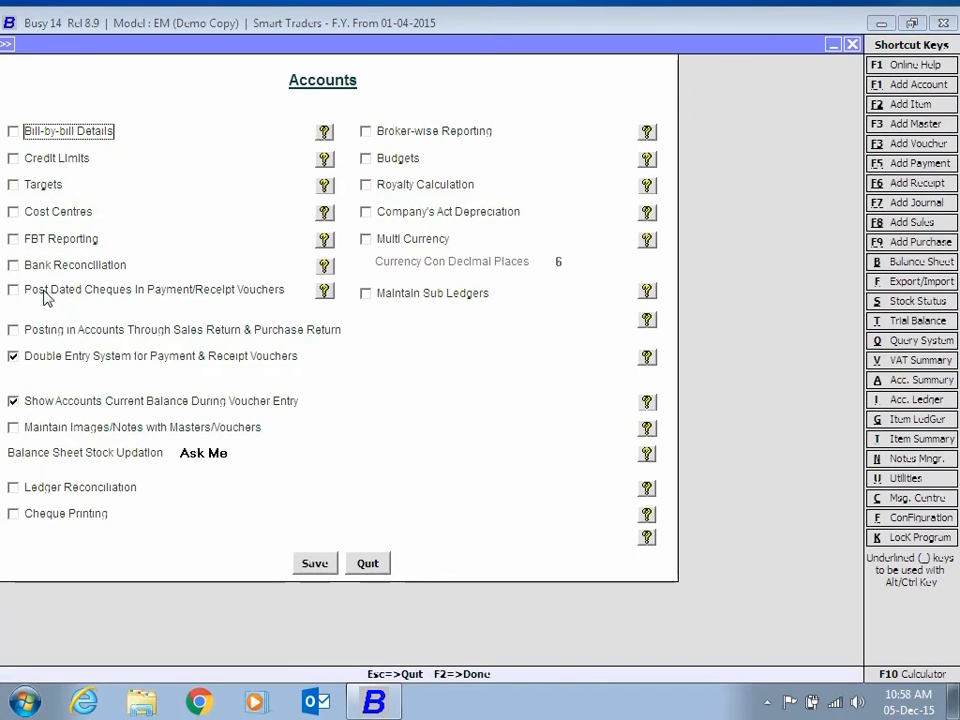
pyautogui.click(14, 288)
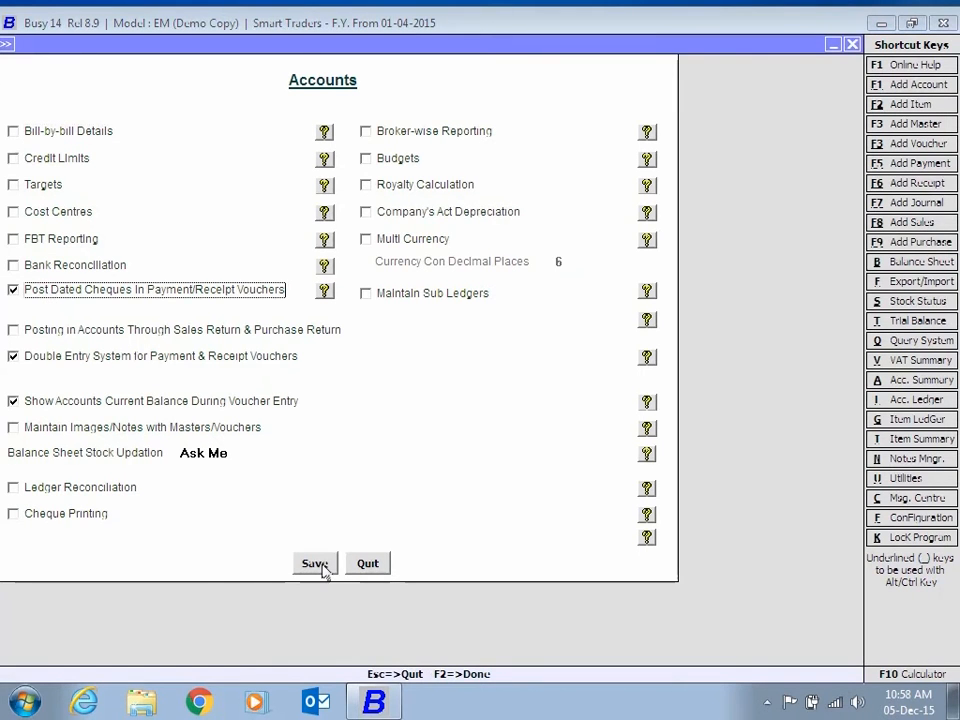
pyautogui.click(316, 562)
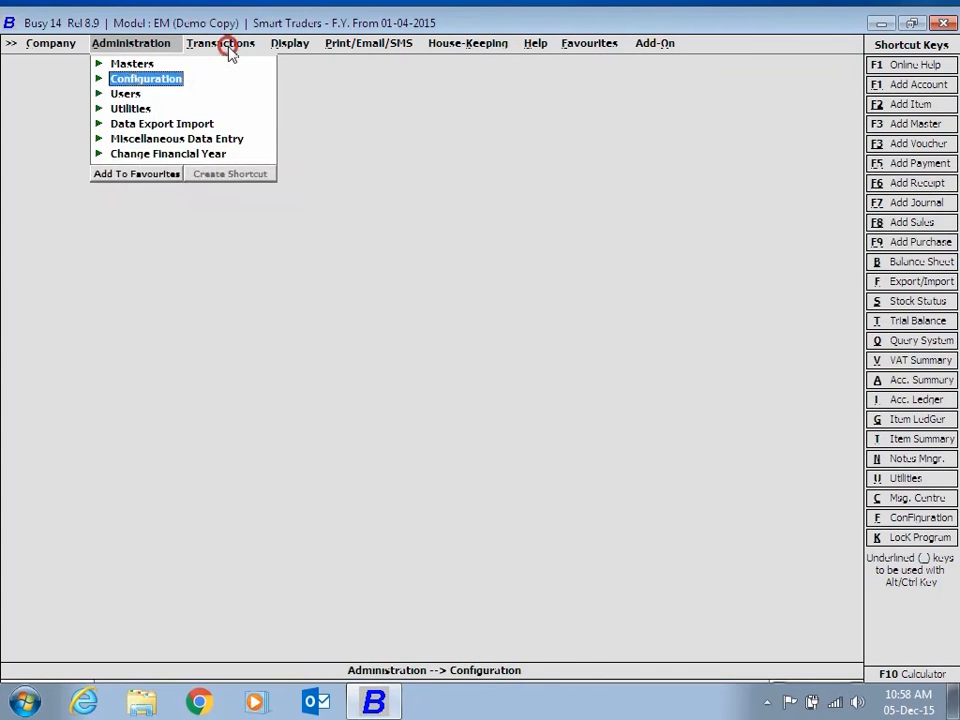
# Start a new payment voucher in series Main with Type PDC, dated 15-04-2015
pyautogui.click(220, 42)
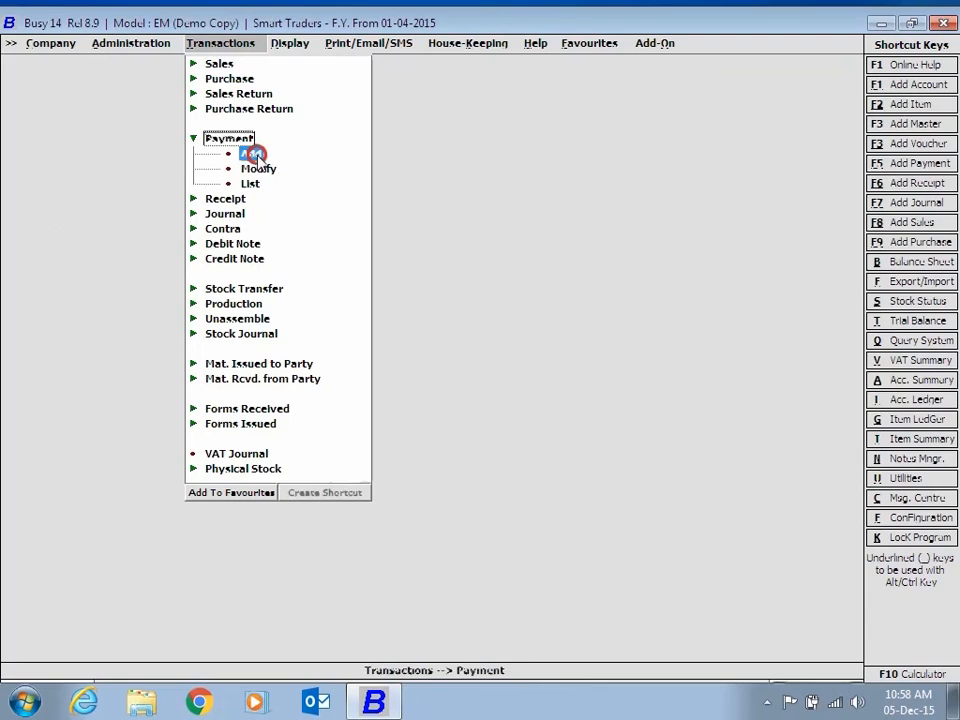
pyautogui.click(252, 152)
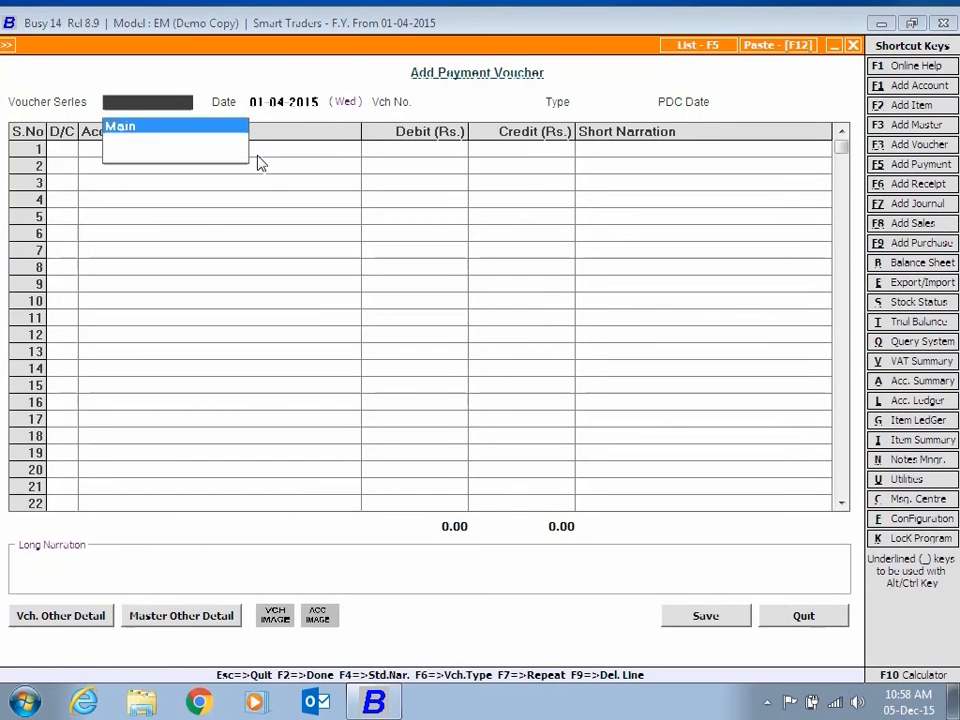
pyautogui.click(120, 140)
pyautogui.write('pdc')
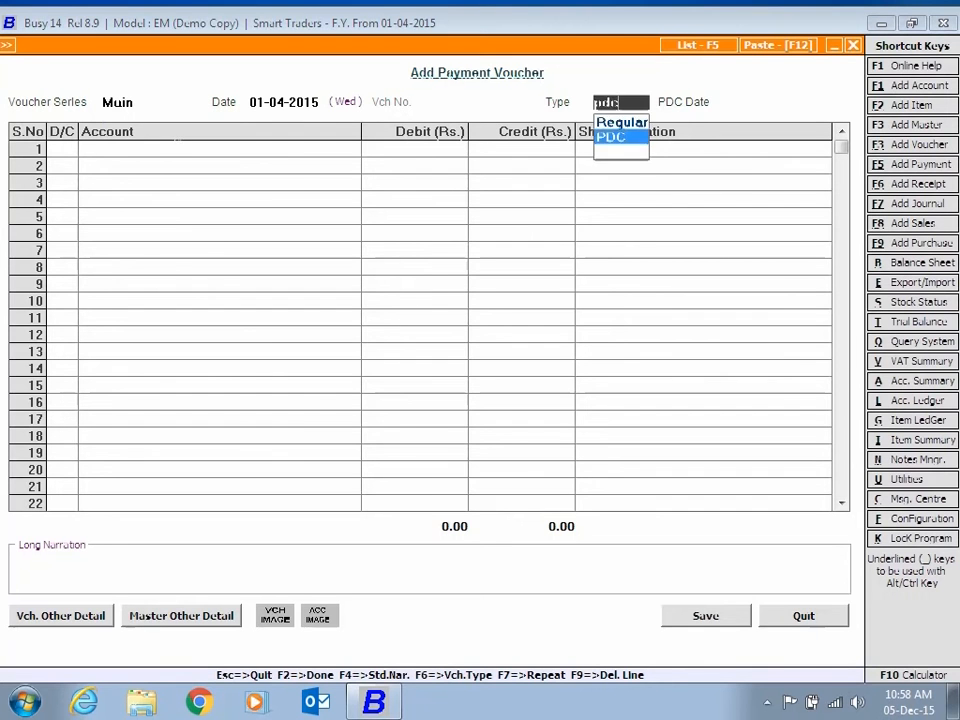
pyautogui.click(610, 136)
pyautogui.write('15-04-2015')
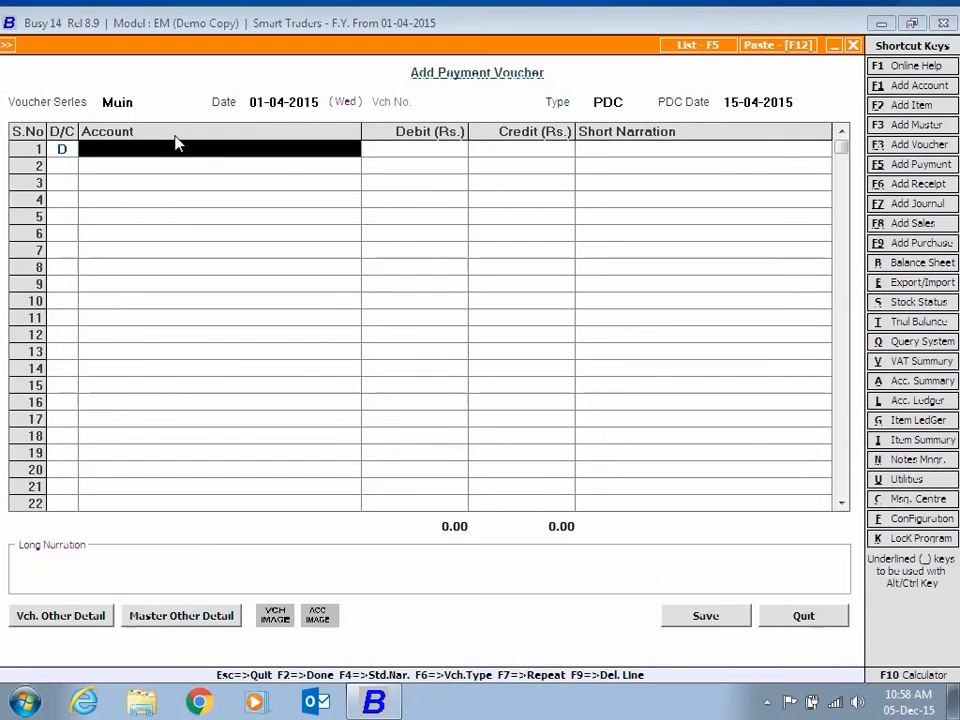
# Debit Yashika Enterprises 20,000, credit State Bank of India, and save the voucher
pyautogui.write('yash')
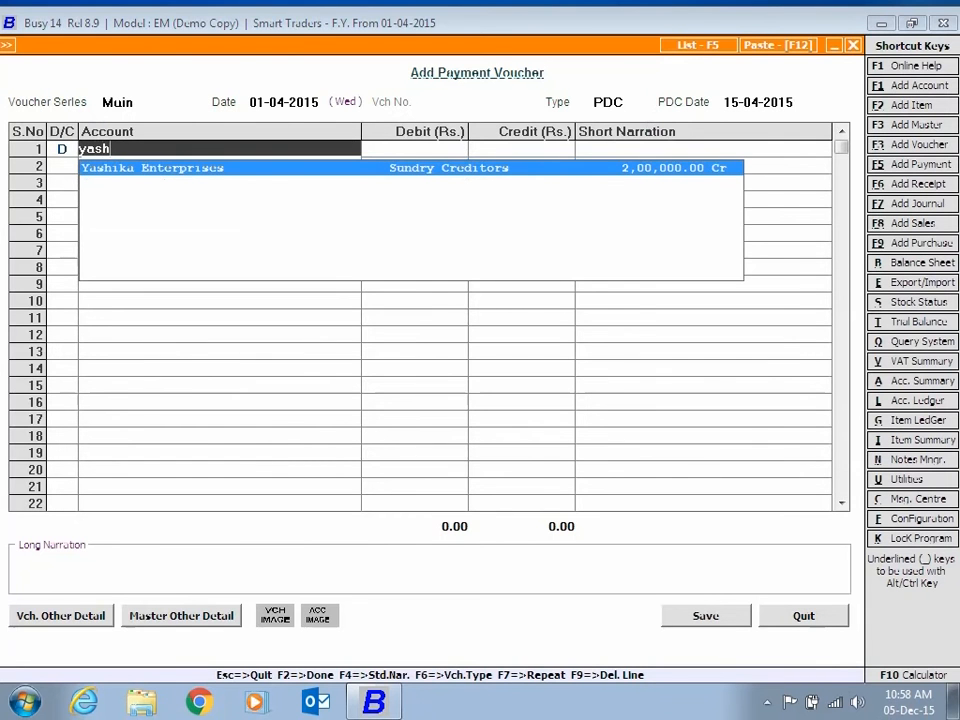
pyautogui.write('200')
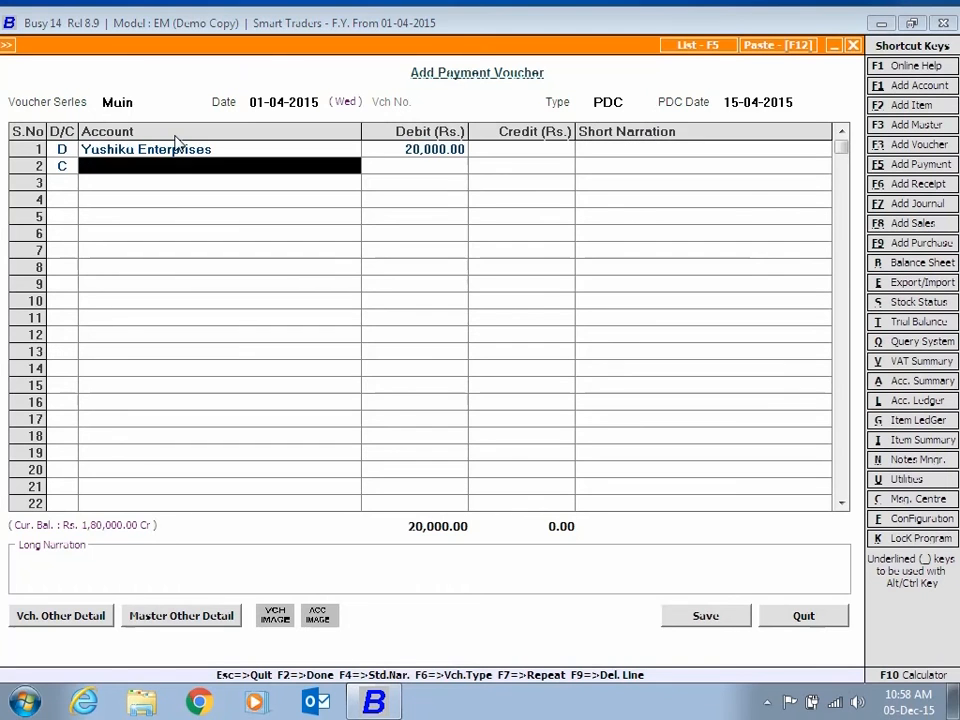
pyautogui.write('sbi')
pyautogui.click(704, 166)
pyautogui.write('Cheque no 23461')
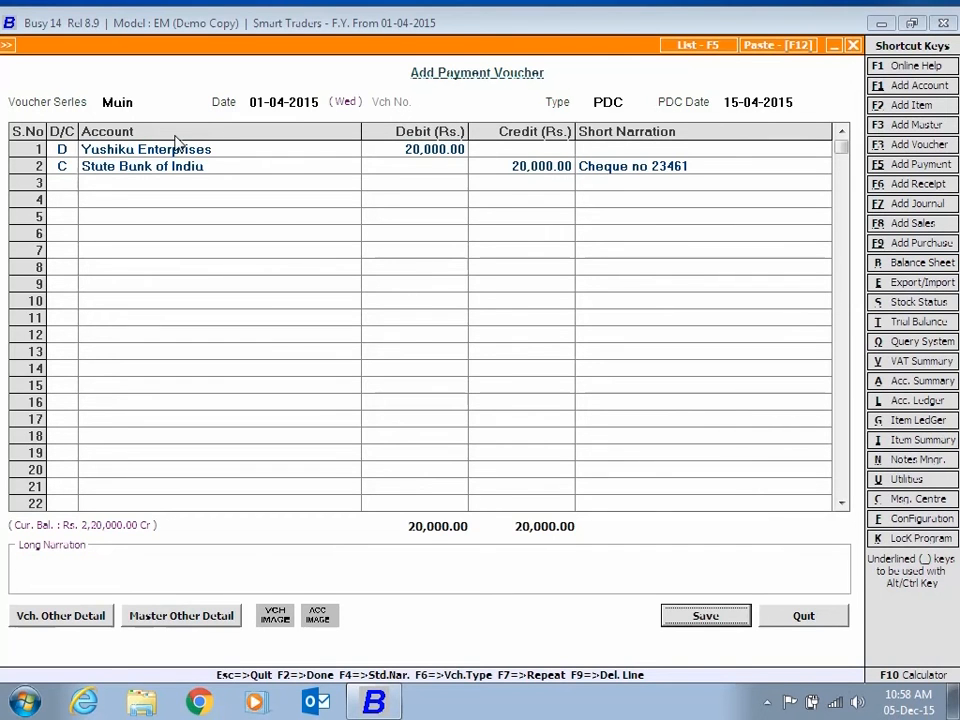
pyautogui.click(704, 616)
pyautogui.write('p')
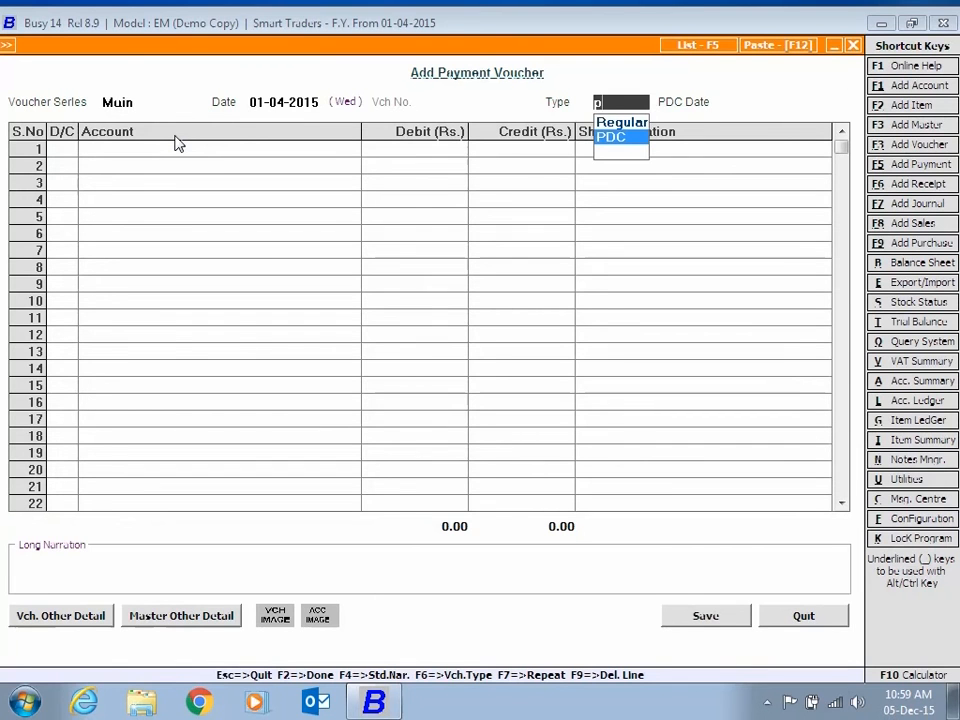
# Enter a PDC payment of 3,50,000 to Universal Traders from Punjab National Bank with cheque narration 123
pyautogui.click(612, 136)
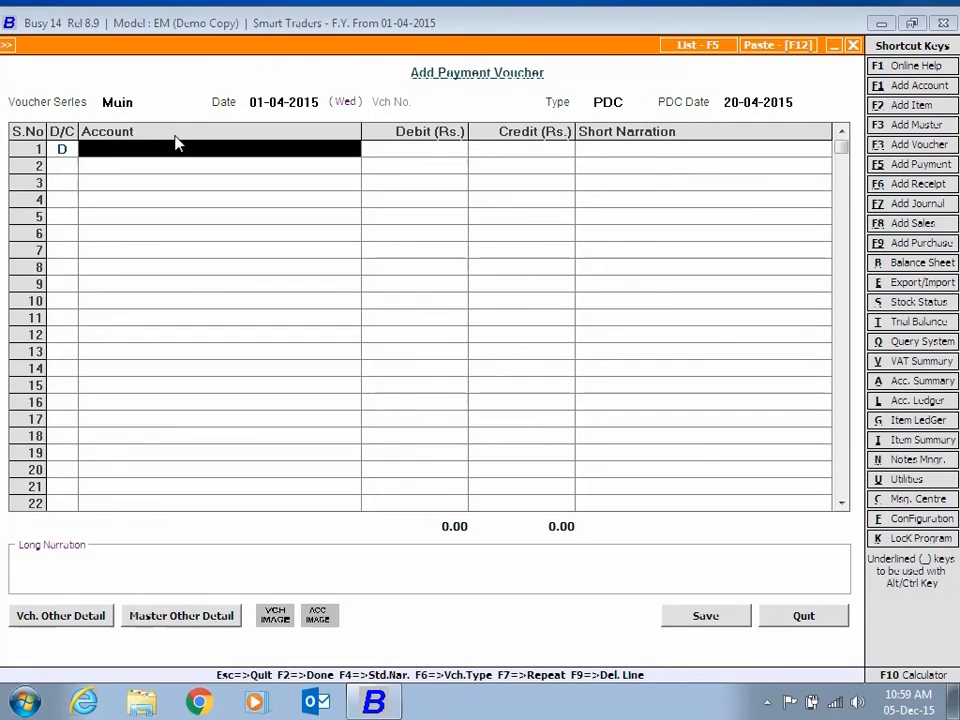
pyautogui.write('univer')
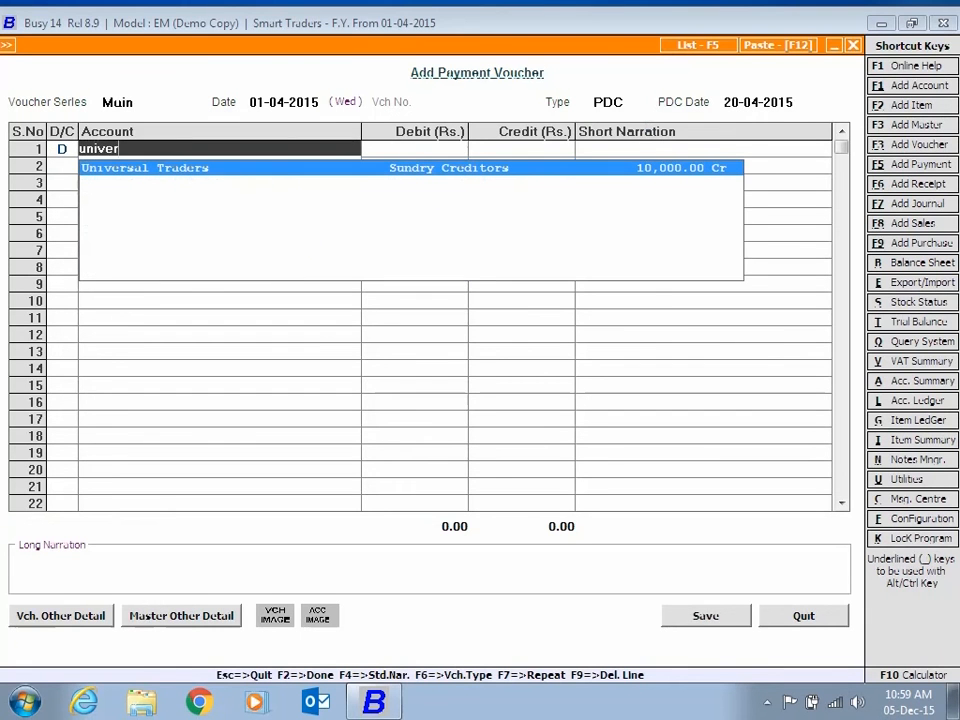
pyautogui.write('35')
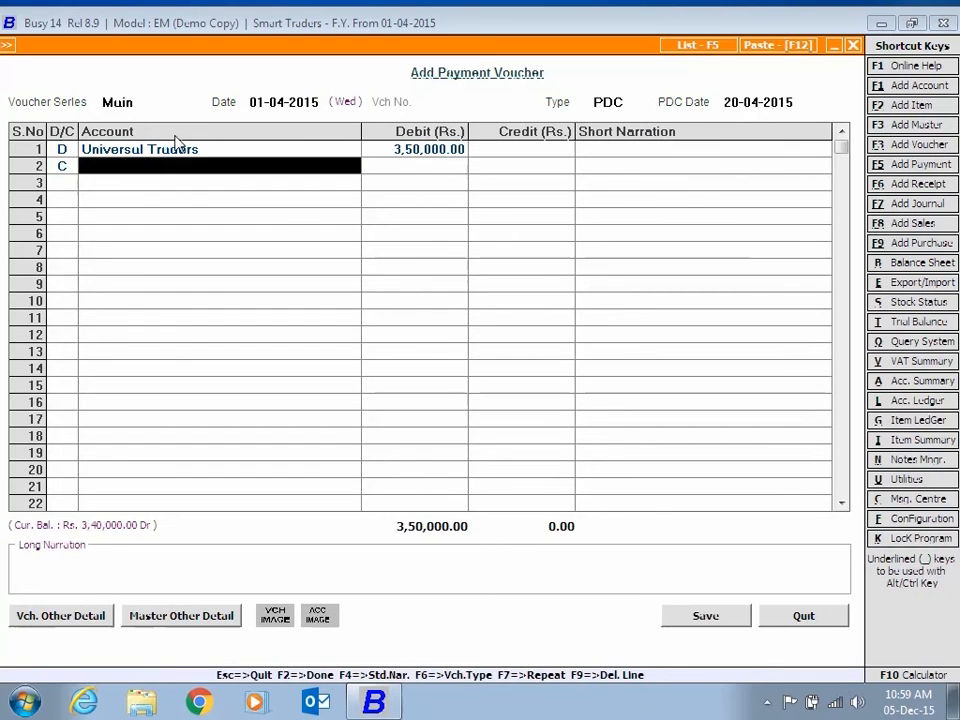
pyautogui.write('onal Bank')
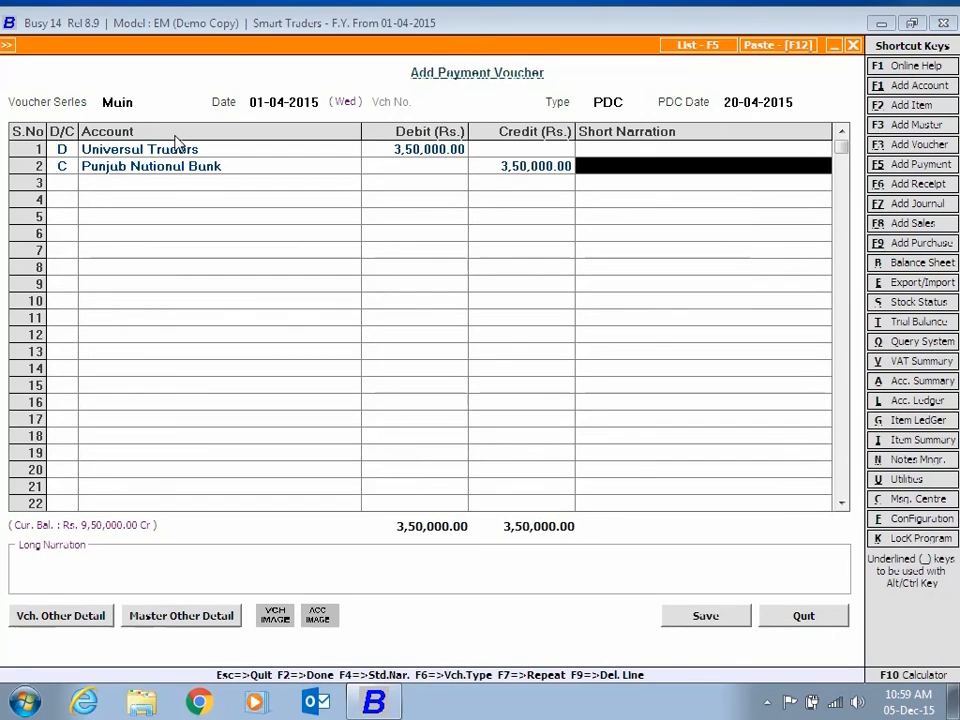
pyautogui.write('Cheque no 654')
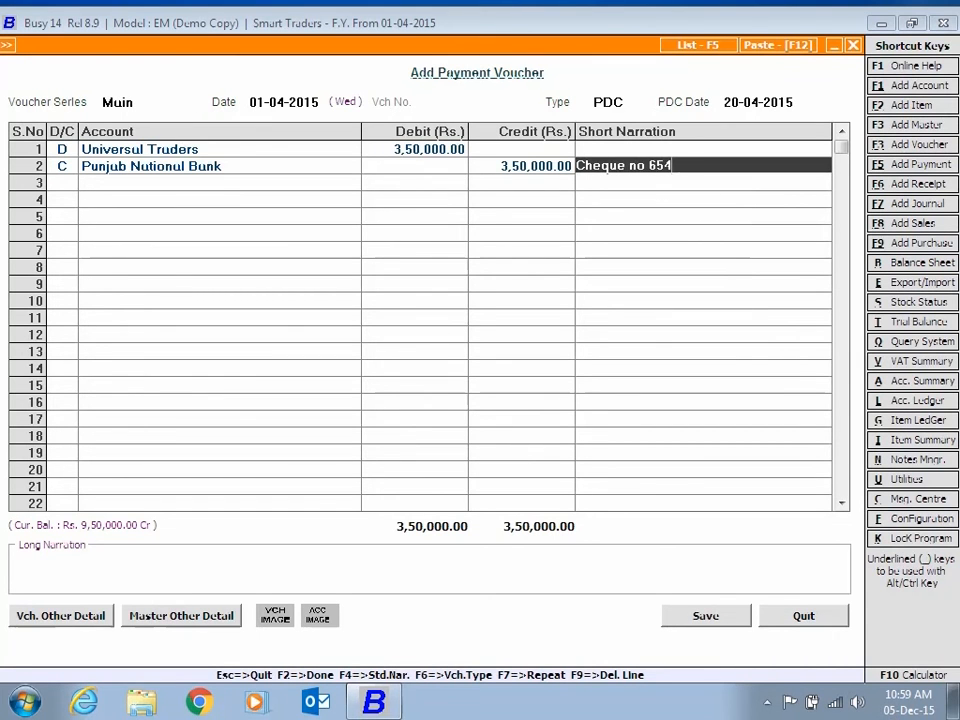
pyautogui.write('123')
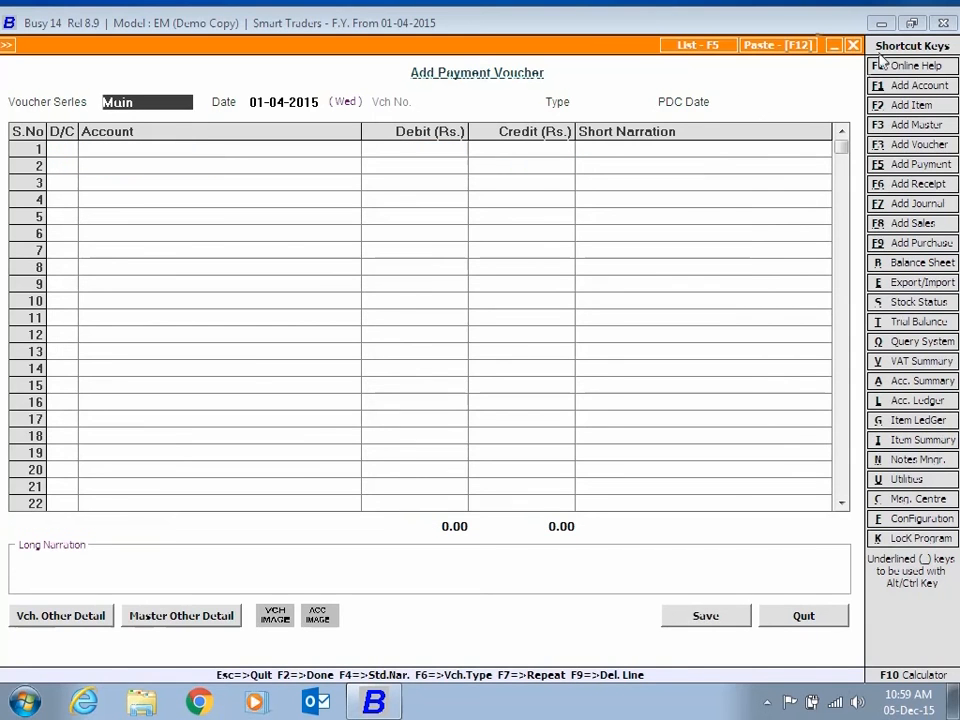
# Show the PDC Details report under Account Summary for one bank, 01-04-2015 to 20-04-2015, then close it
pyautogui.click(220, 42)
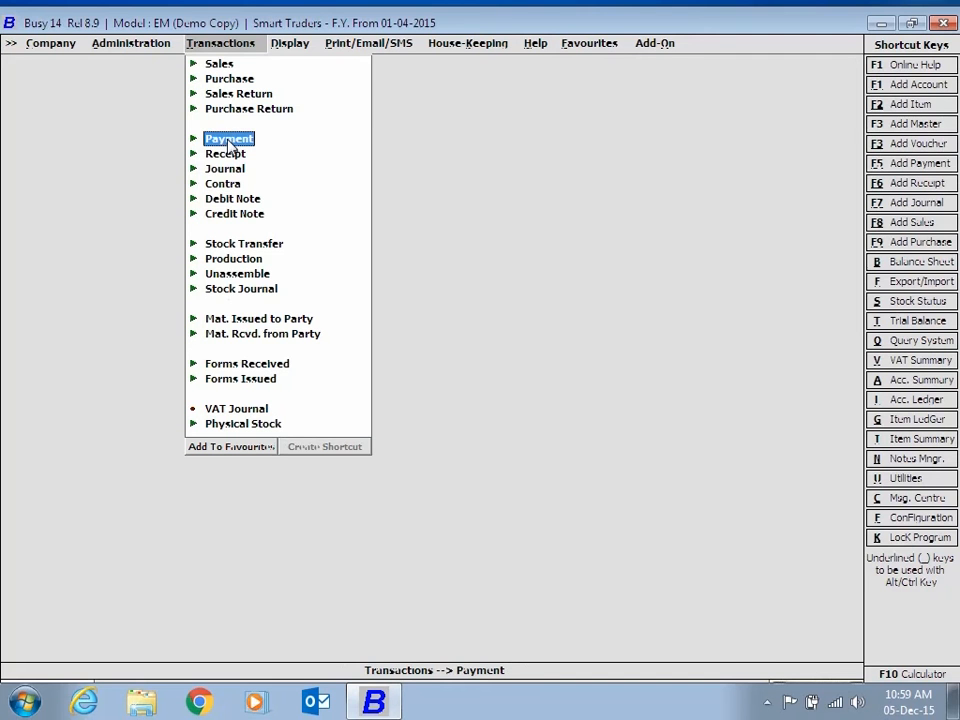
pyautogui.click(290, 44)
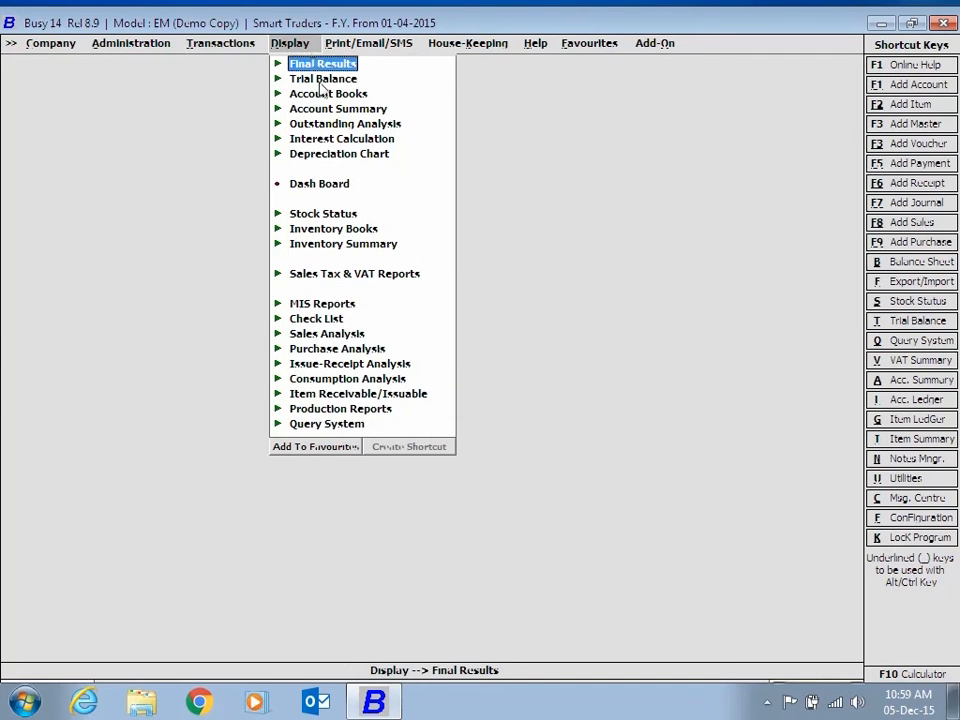
pyautogui.click(338, 108)
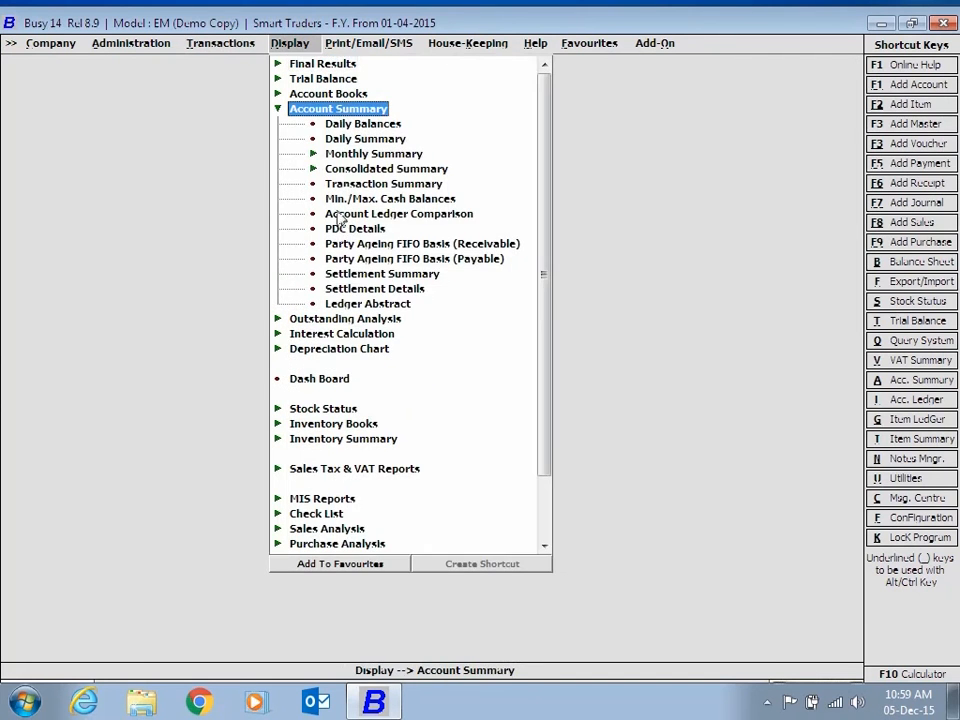
pyautogui.click(356, 228)
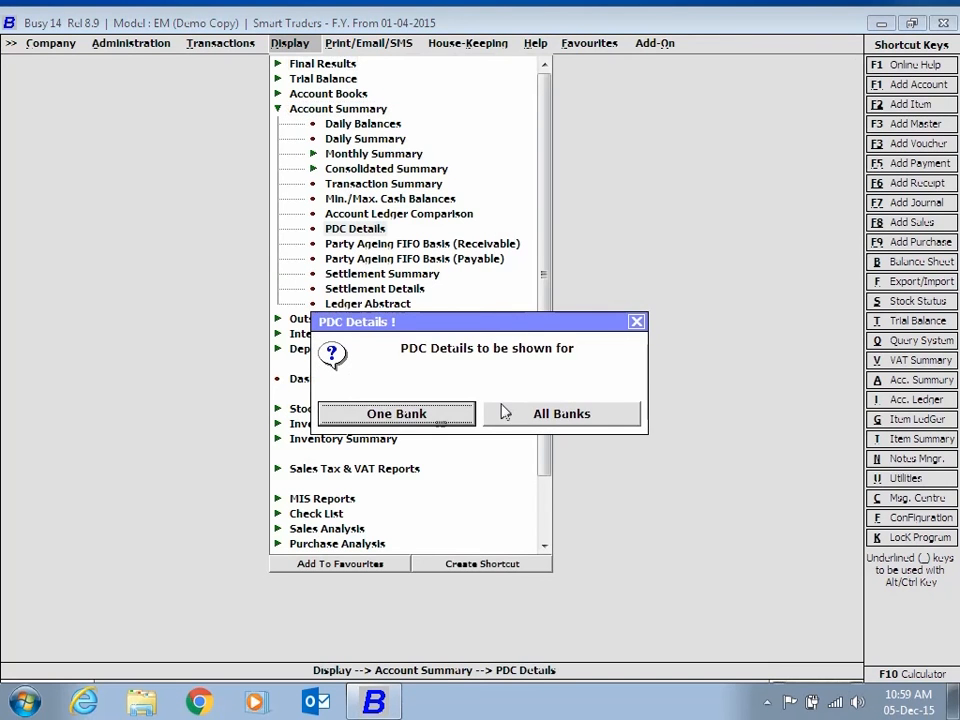
pyautogui.click(560, 412)
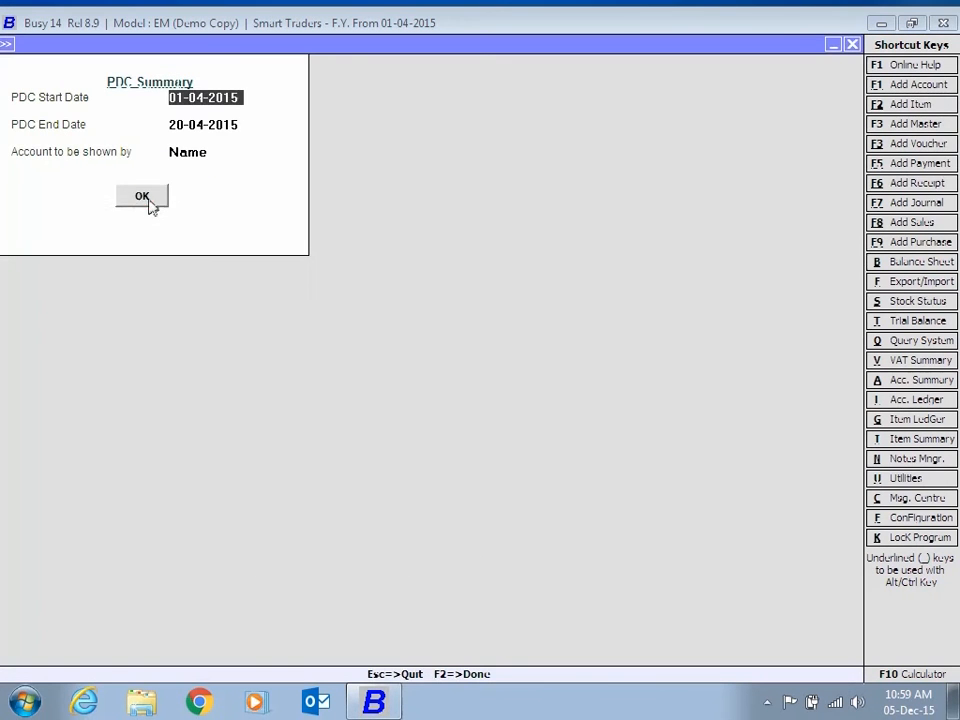
pyautogui.click(140, 196)
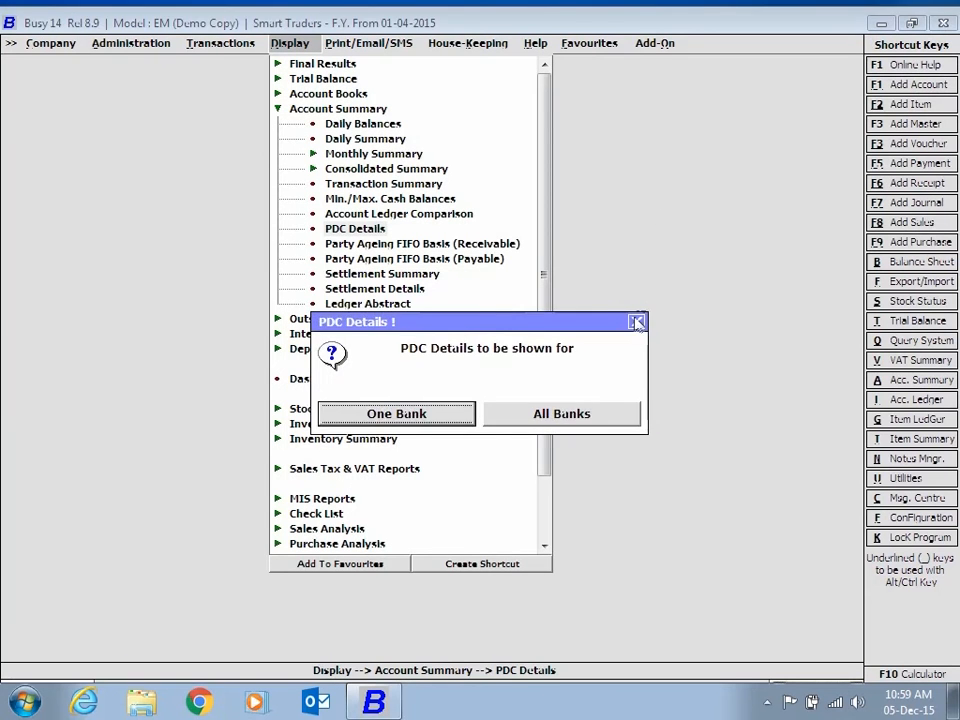
pyautogui.click(636, 320)
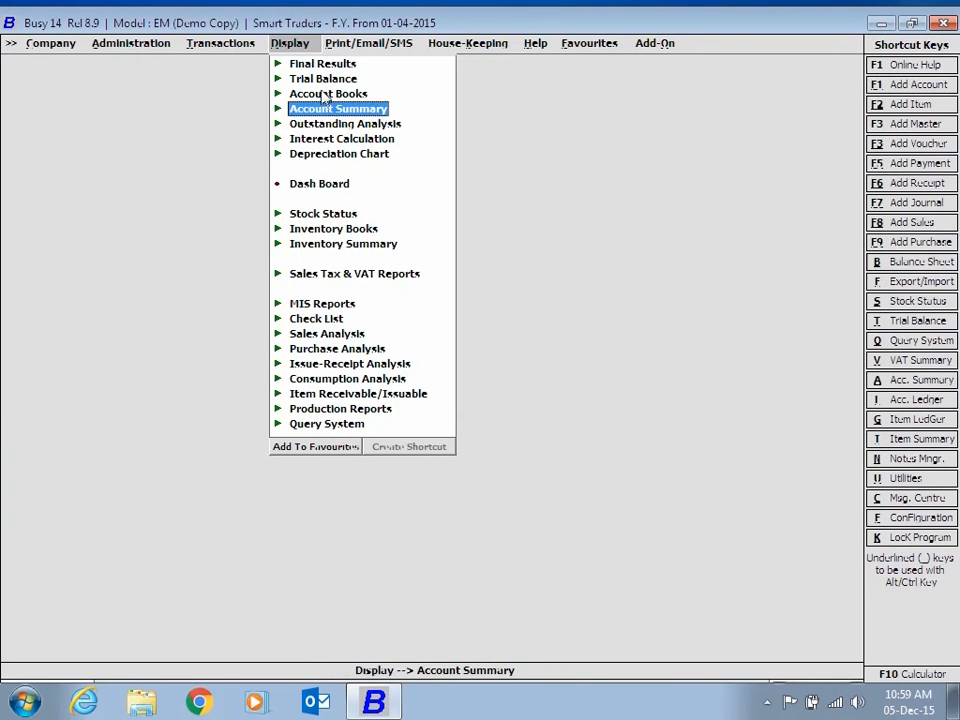
# Display the Standard account-wise ledger for the Sundry Creditors group with PDC entries included
pyautogui.click(328, 94)
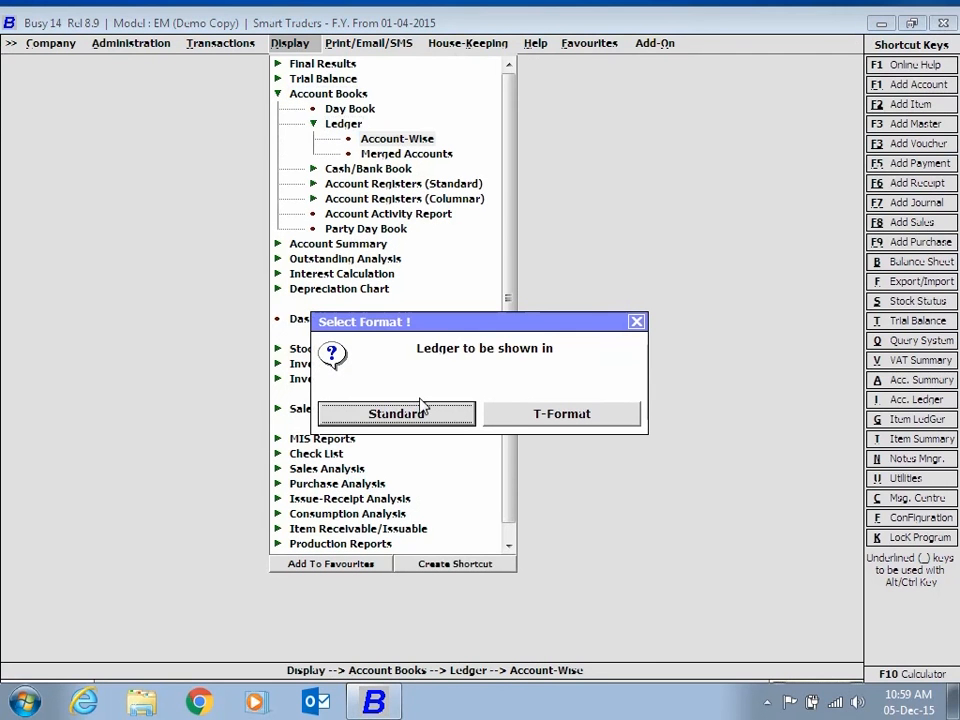
pyautogui.moveTo(412, 440)
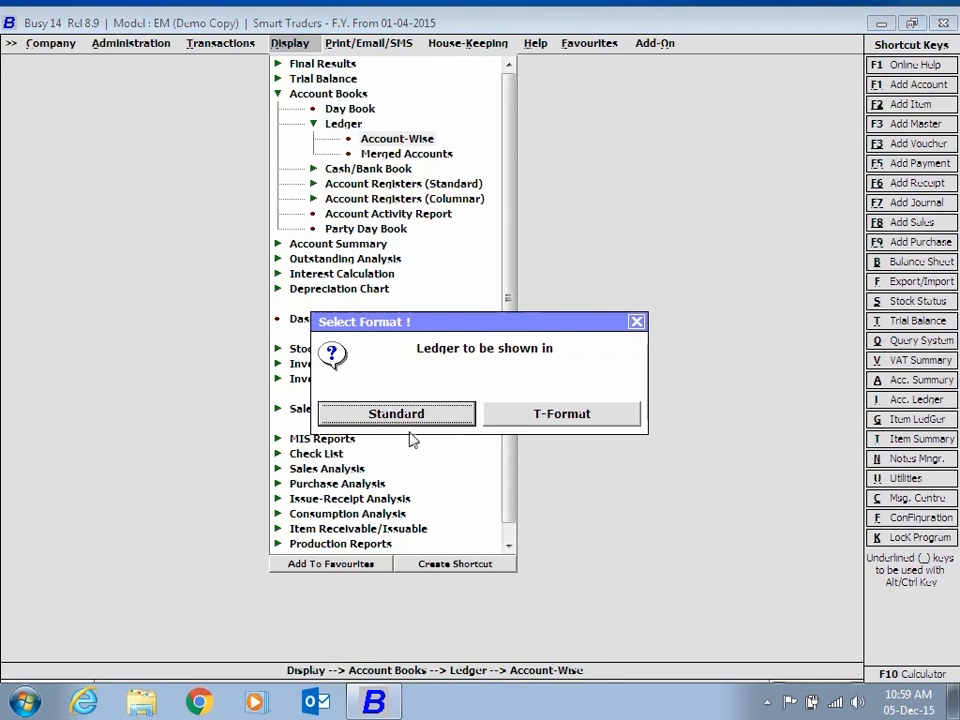
pyautogui.click(396, 412)
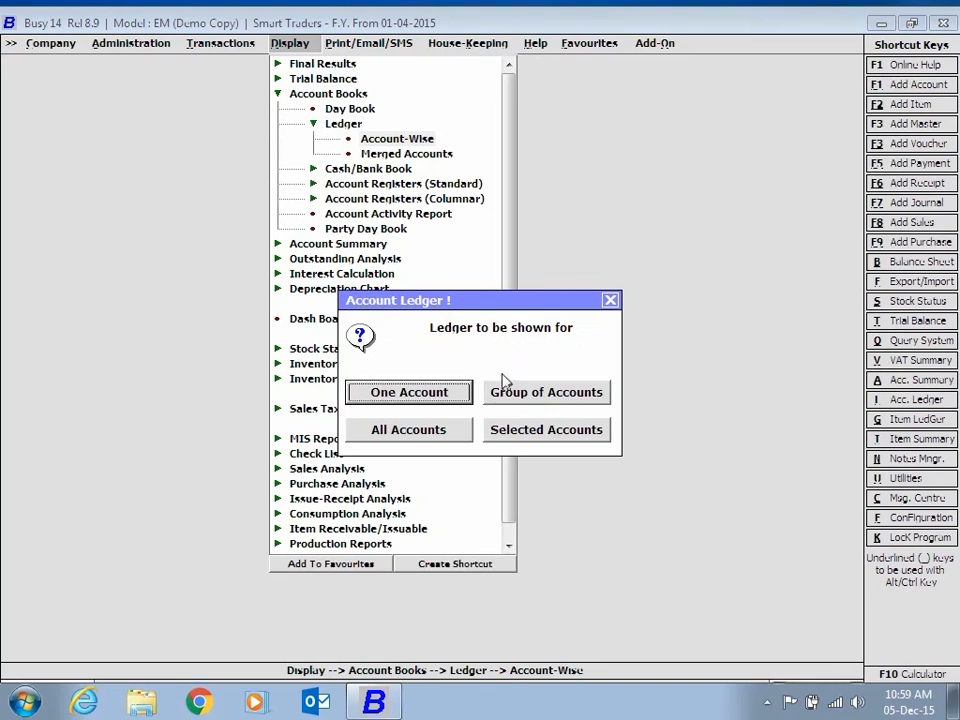
pyautogui.click(546, 392)
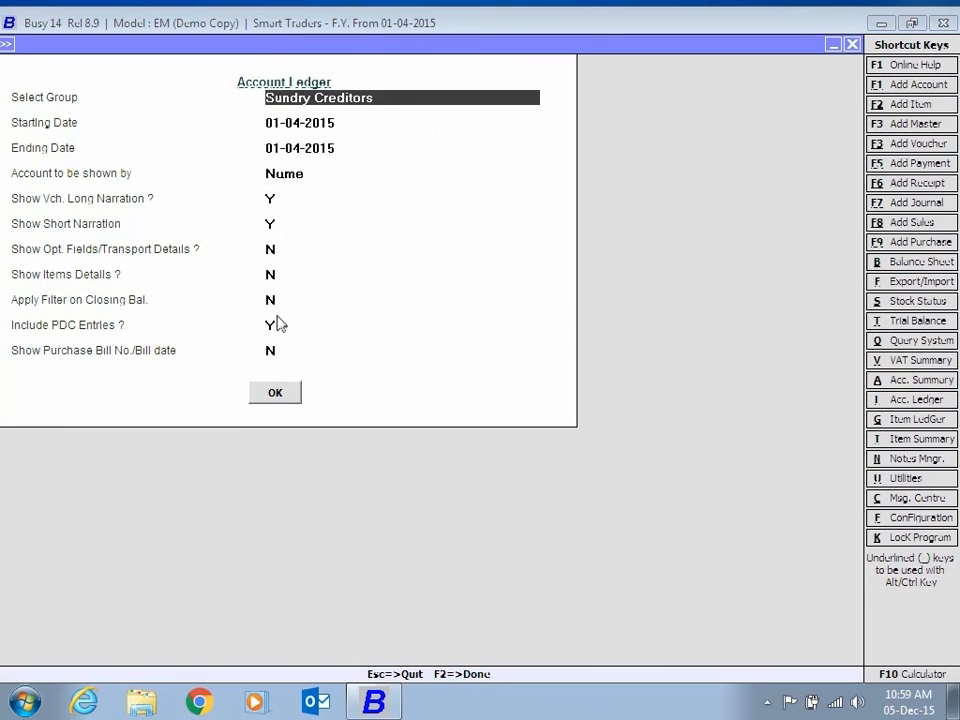
pyautogui.click(276, 392)
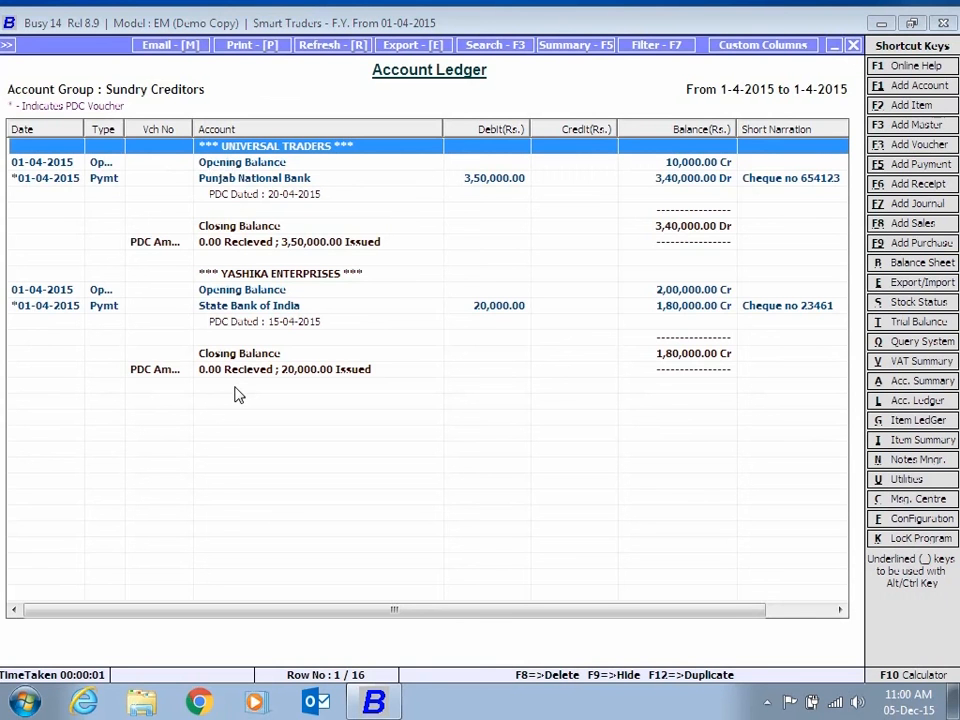
pyautogui.moveTo(856, 46)
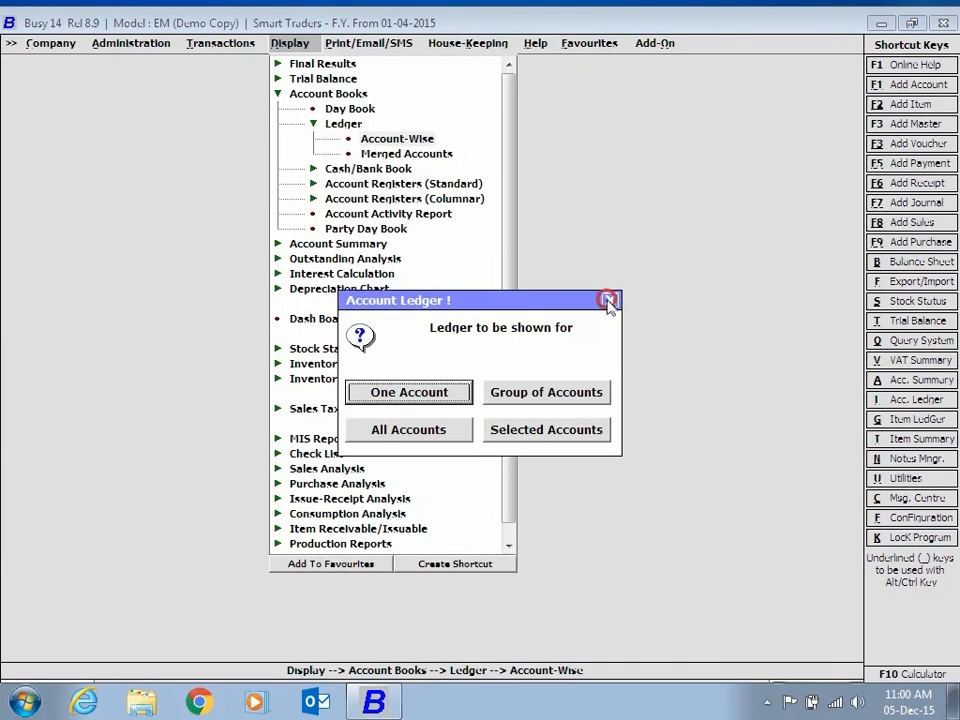
# Close the ledger and start Regularize PDC under Miscellaneous Data Entry for one bank
pyautogui.click(608, 300)
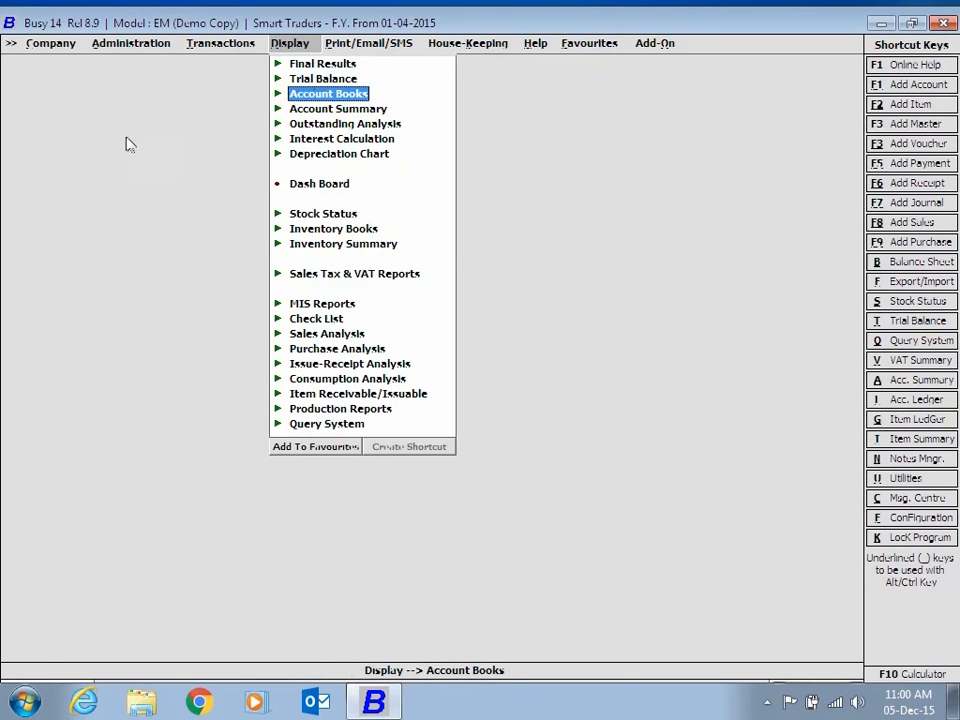
pyautogui.moveTo(130, 50)
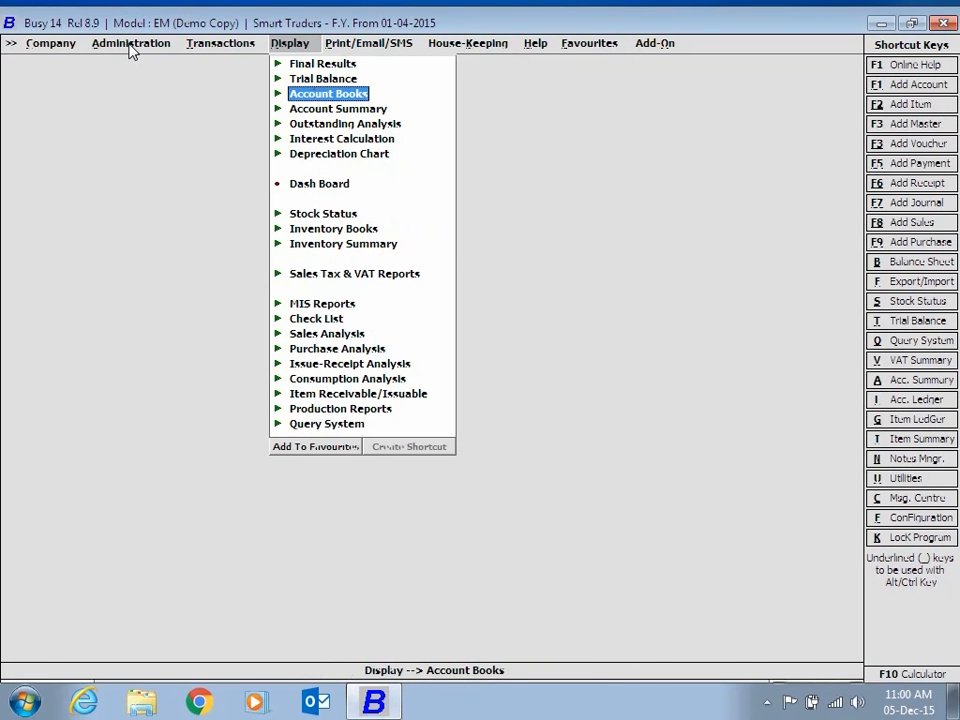
pyautogui.click(130, 44)
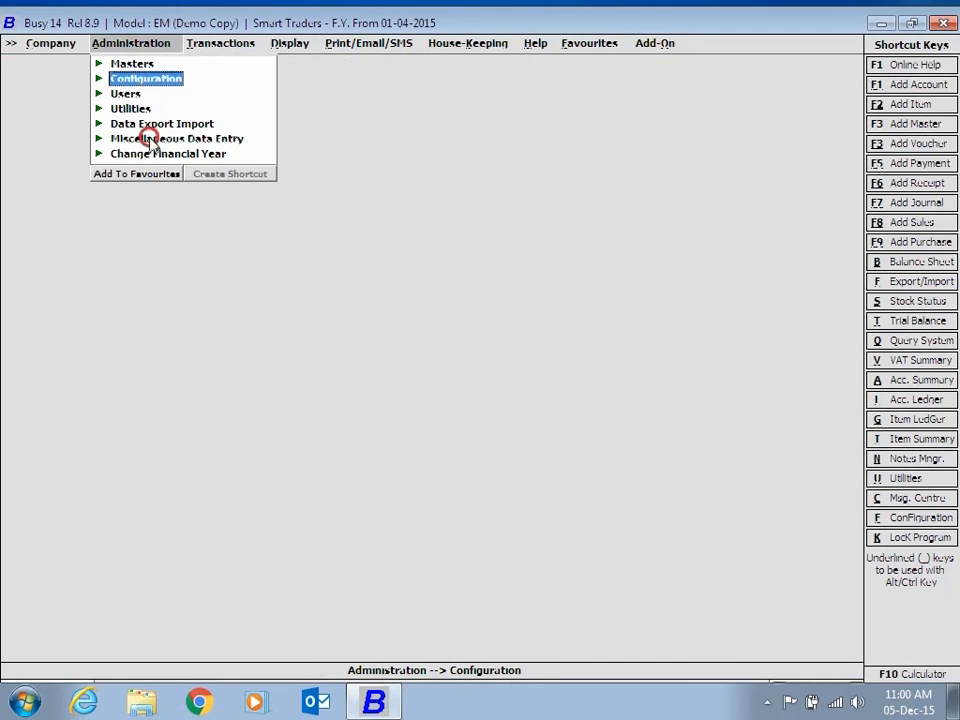
pyautogui.click(176, 138)
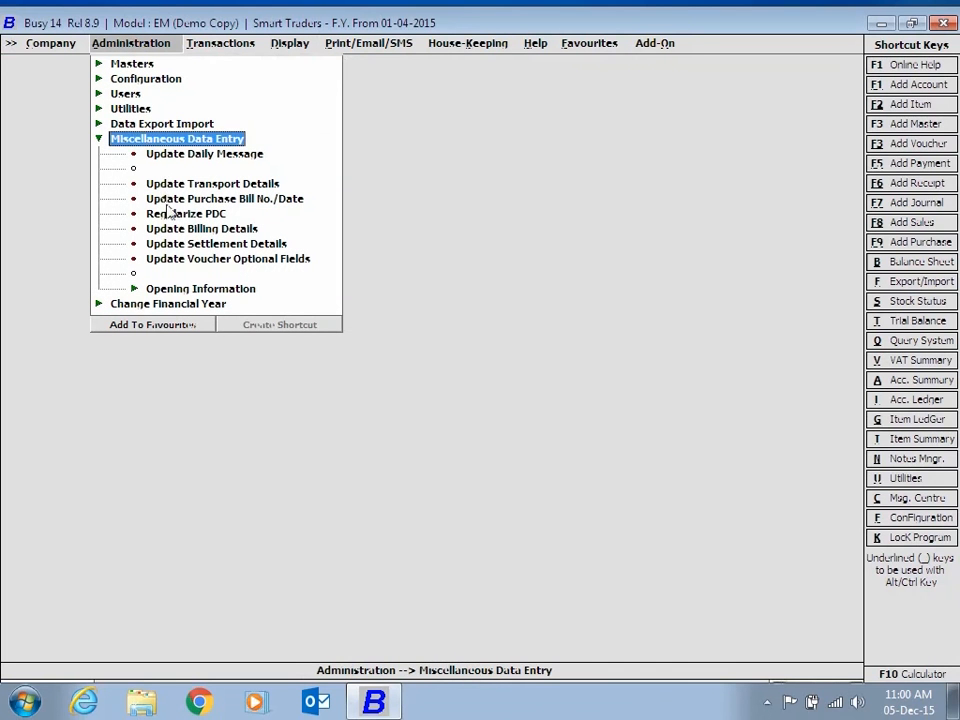
pyautogui.click(186, 212)
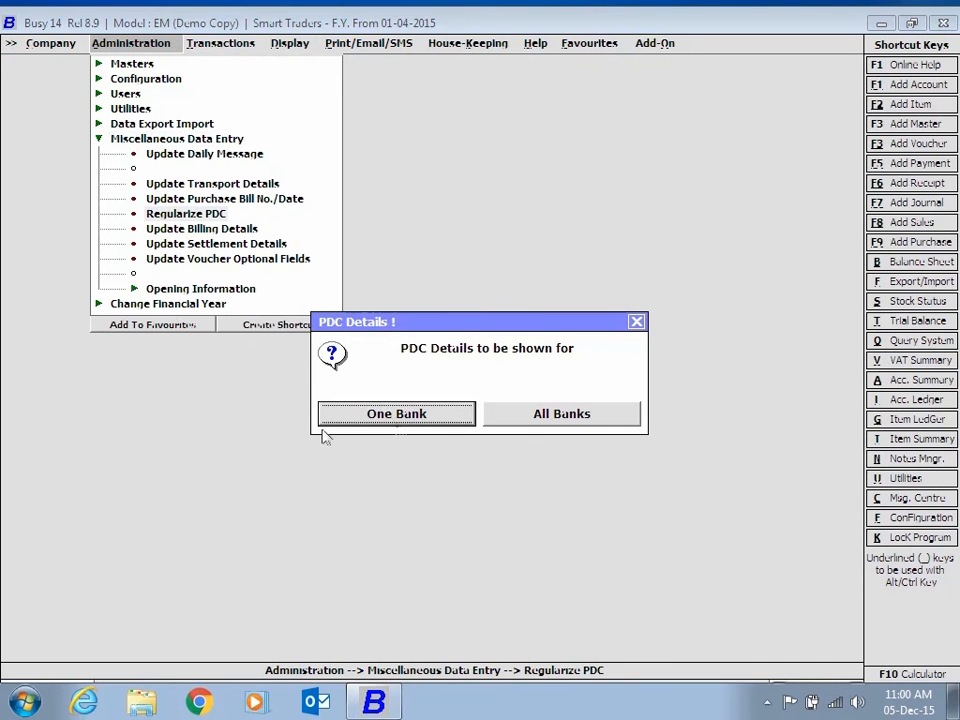
pyautogui.click(560, 412)
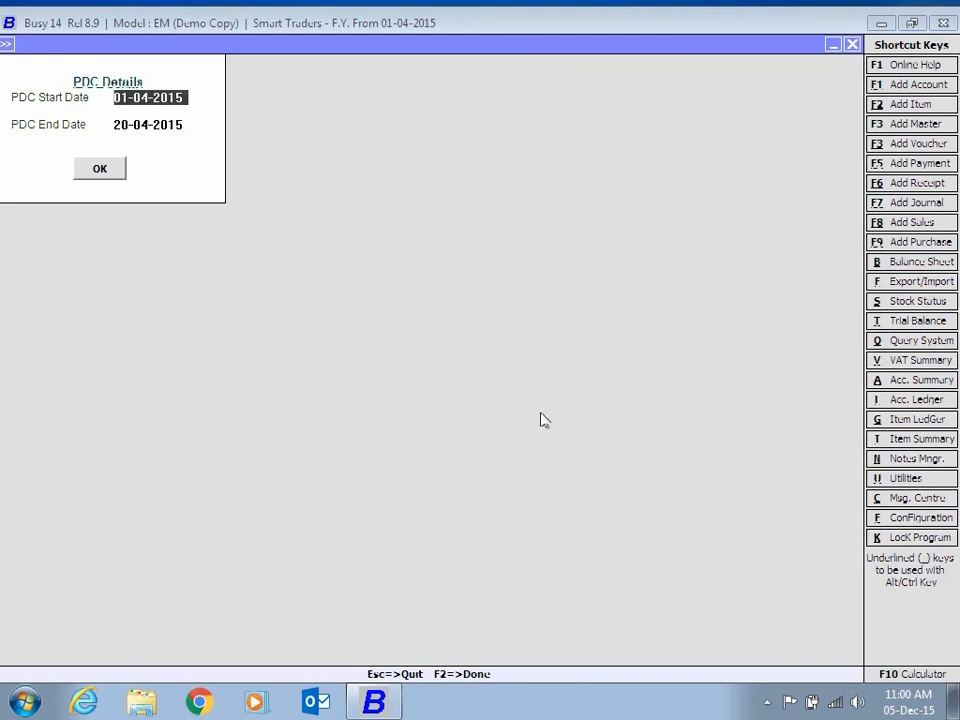
# Accept dates 01-04-2015 to 20-04-2015, mark both cheques, regularize them and acknowledge success
pyautogui.click(100, 168)
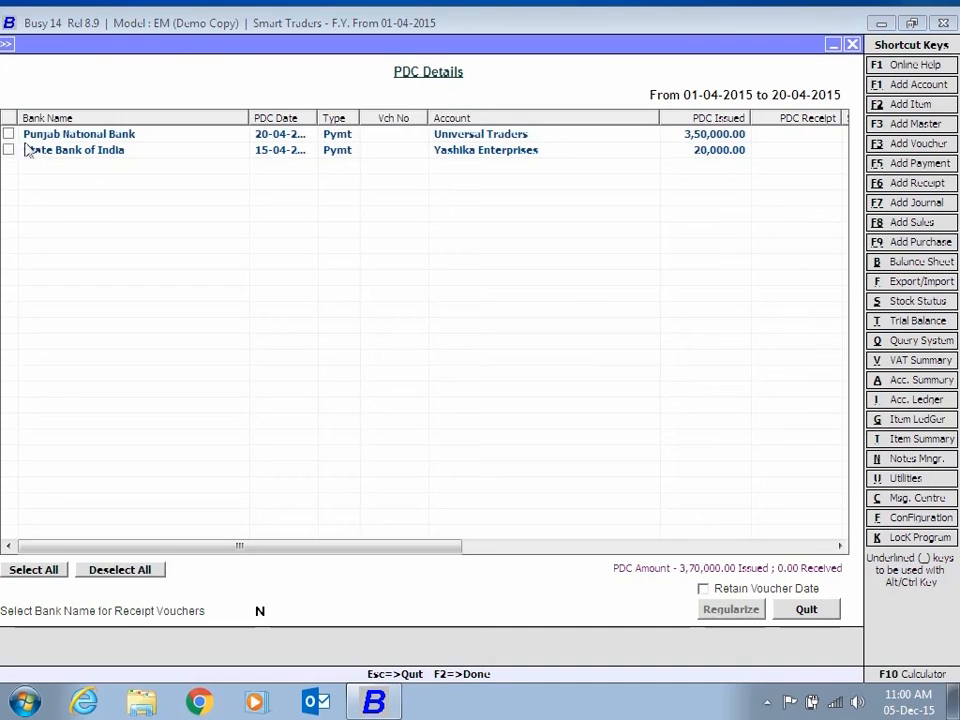
pyautogui.click(8, 150)
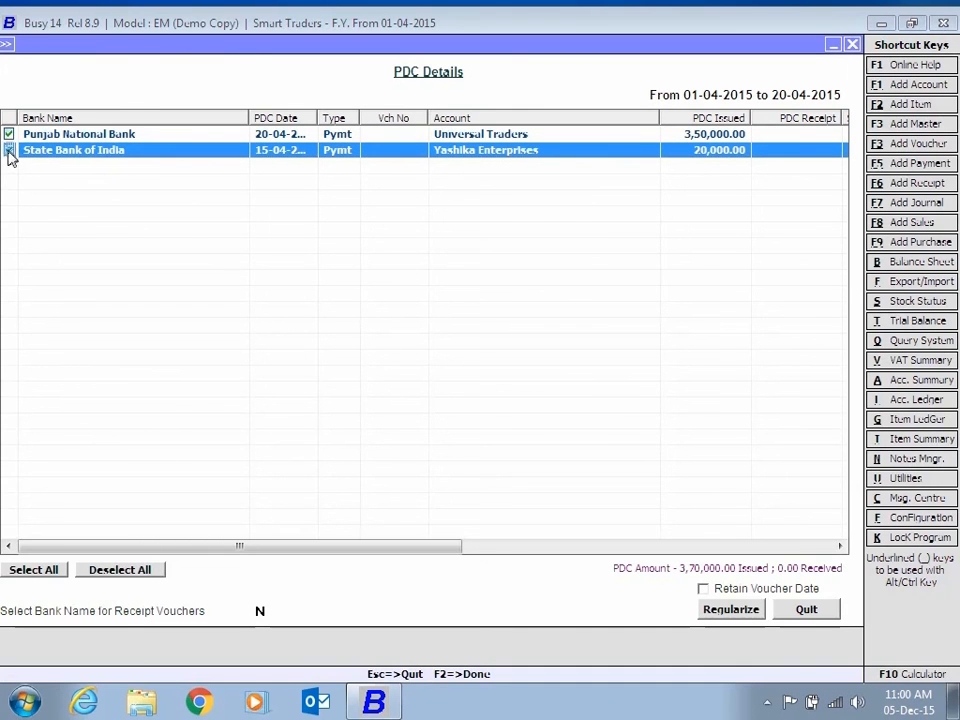
pyautogui.click(8, 148)
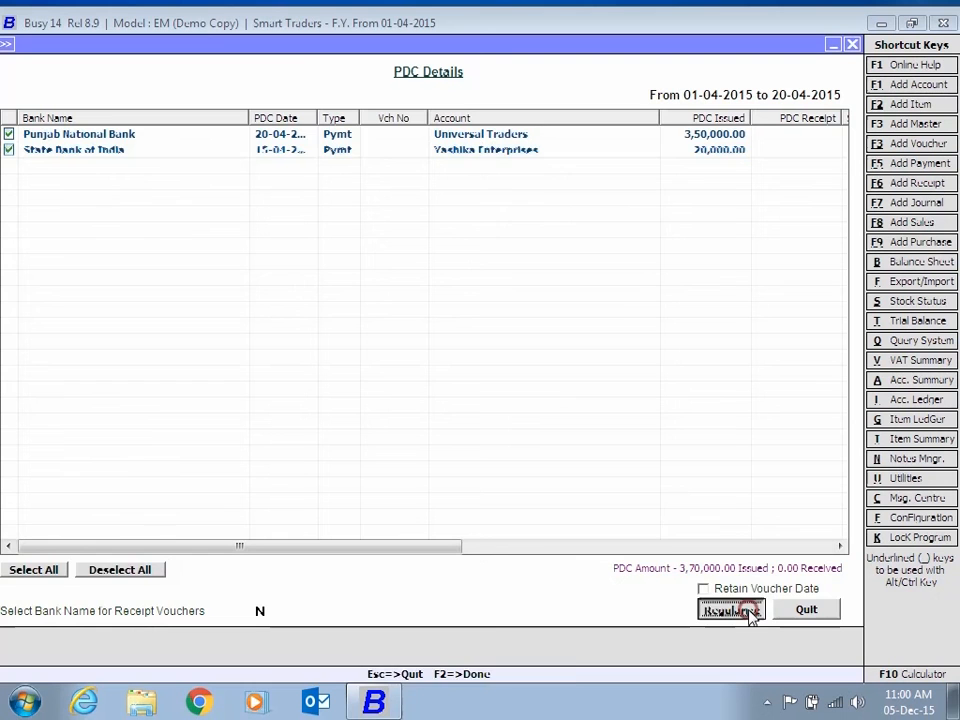
pyautogui.click(730, 610)
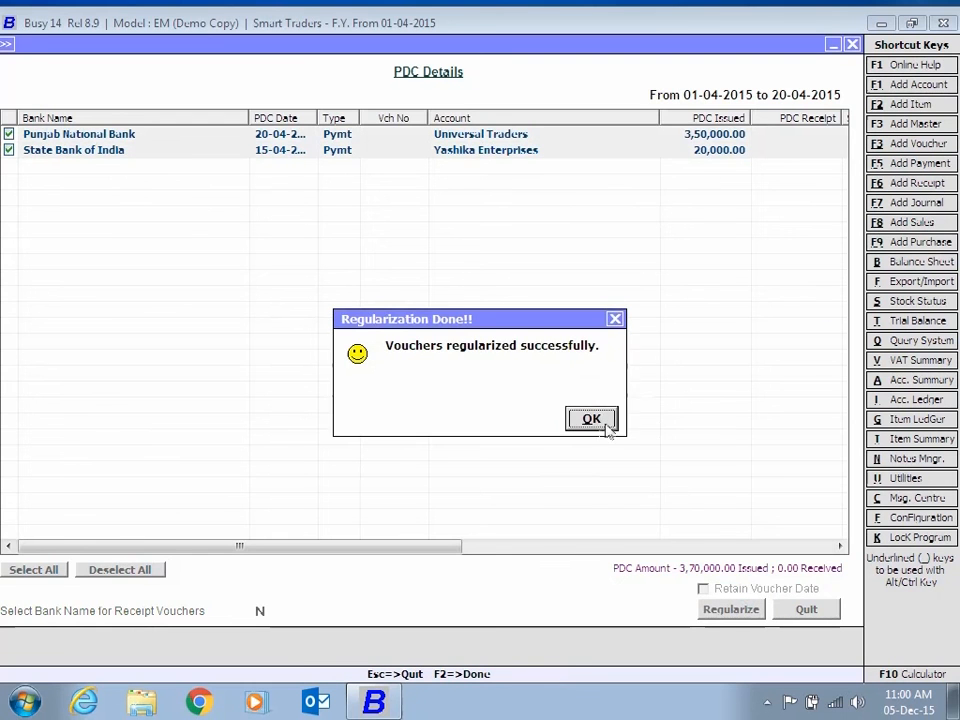
pyautogui.click(592, 418)
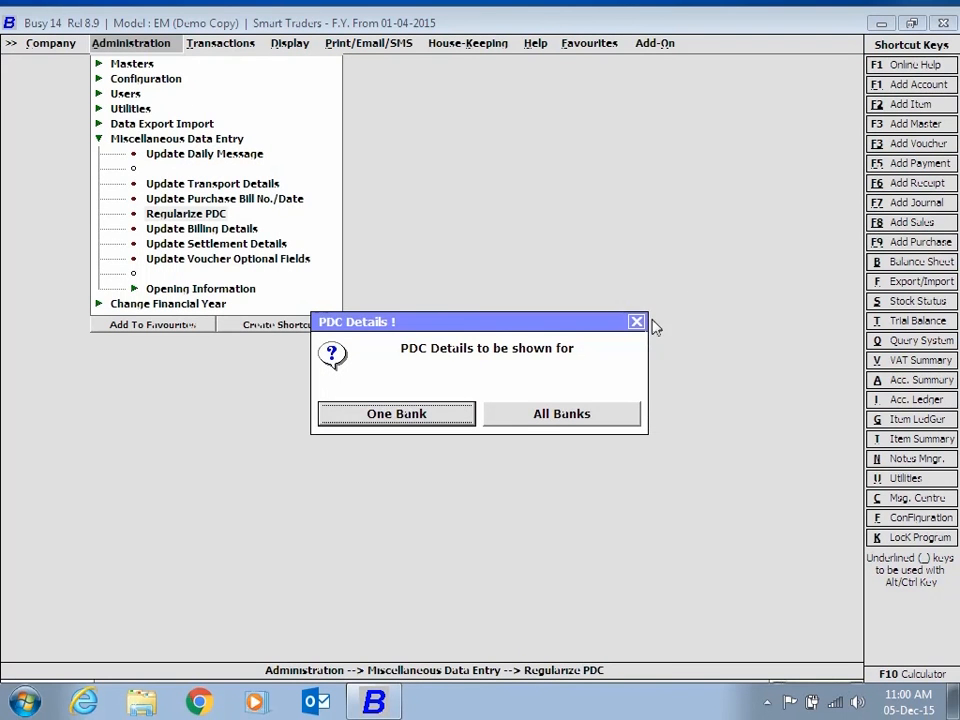
pyautogui.click(636, 320)
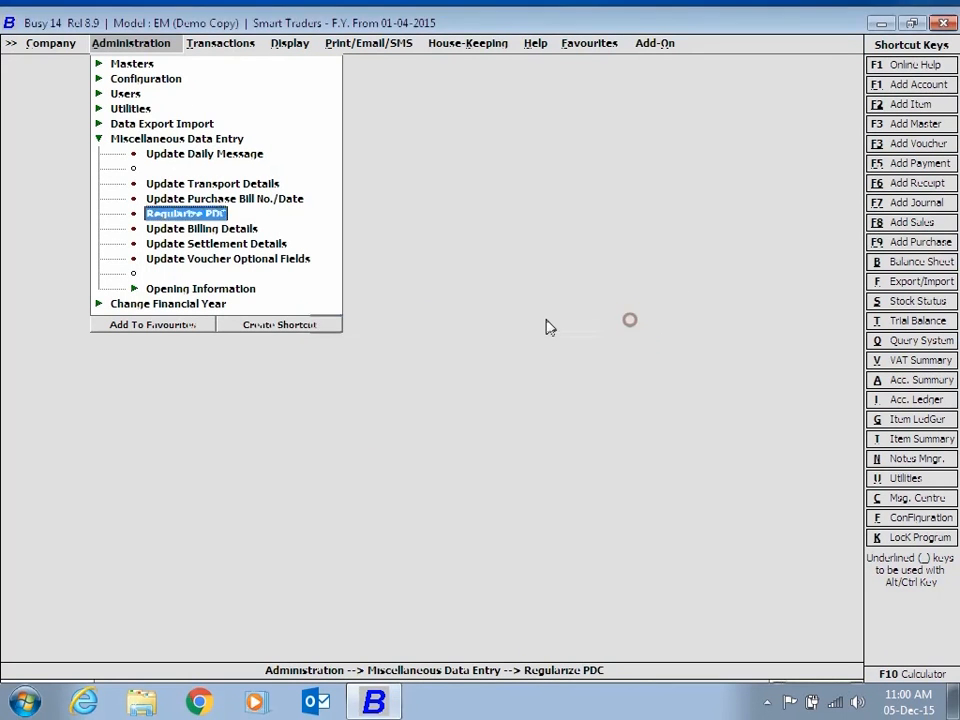